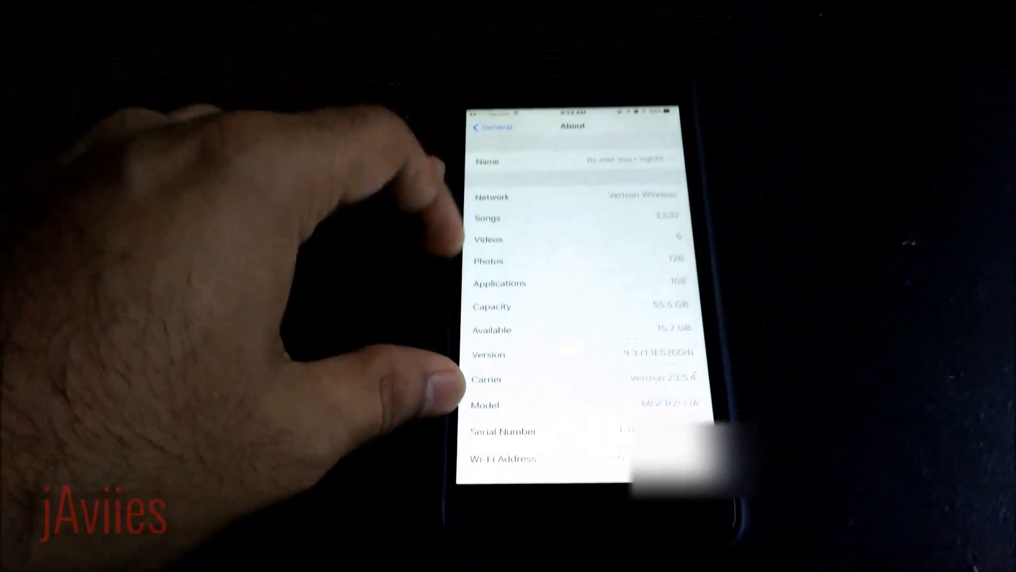
- Go back from About to the main Settings list and scroll down to iCloud, Mail, Notes and FaceTime
click(486, 126)
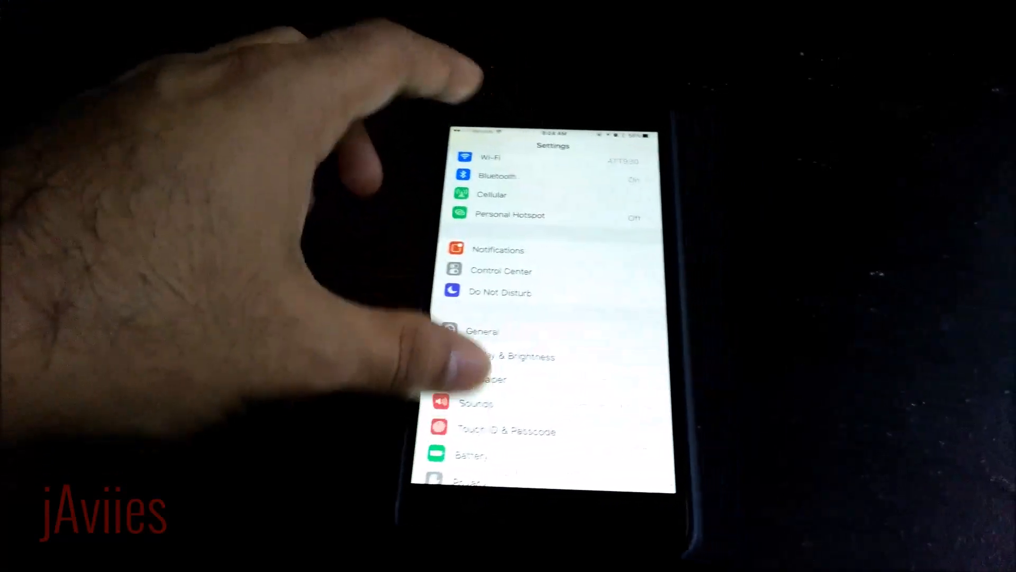
scroll(down, 3)
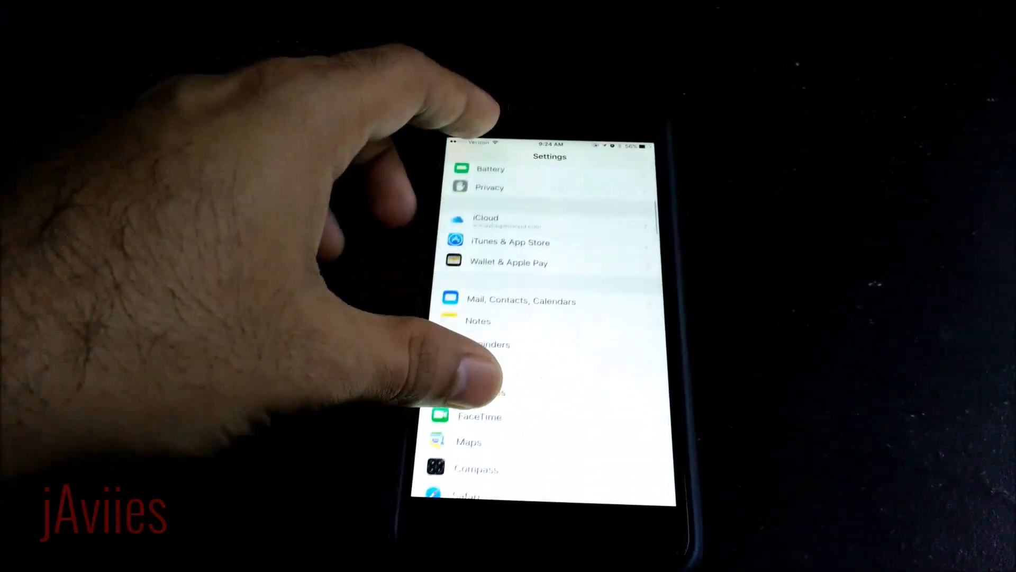